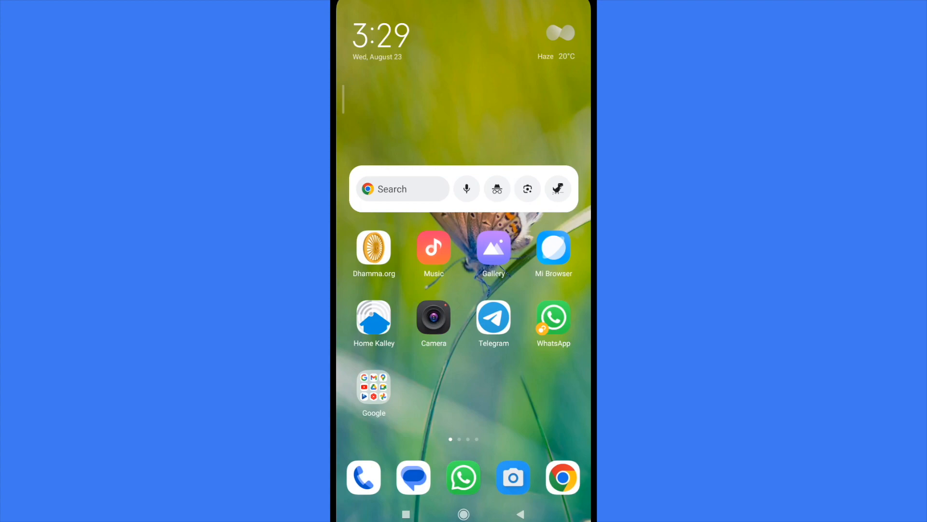
Step: Swipe across the Android home screen to reach and launch the Amazon Shopping app
scroll(left, 3)
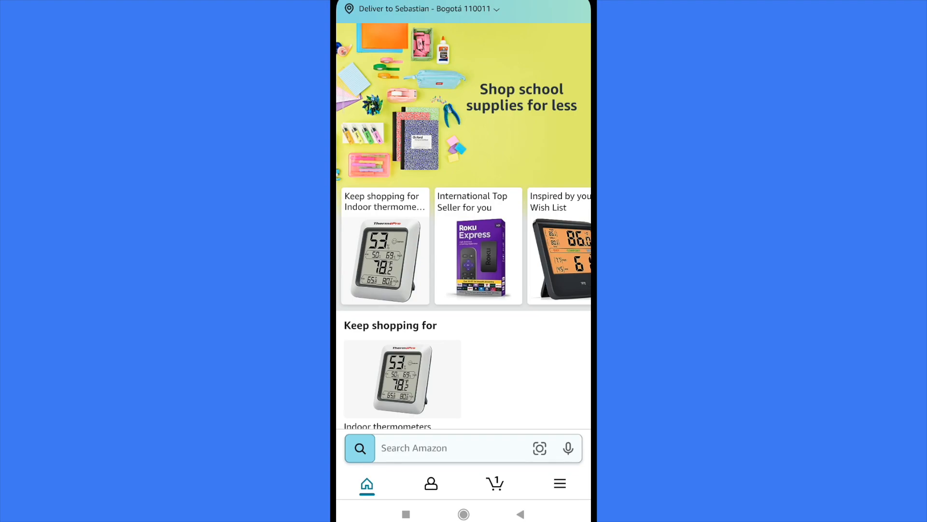
click(431, 483)
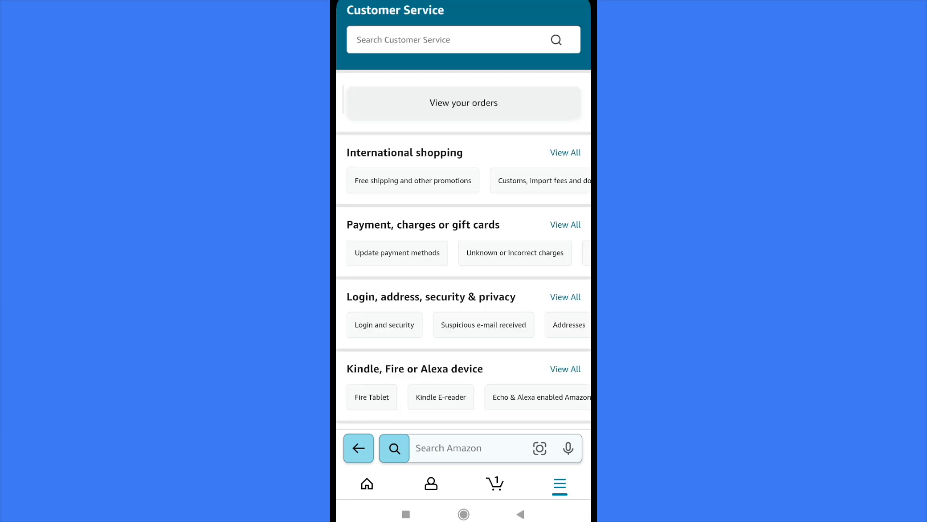
scroll(down, 3)
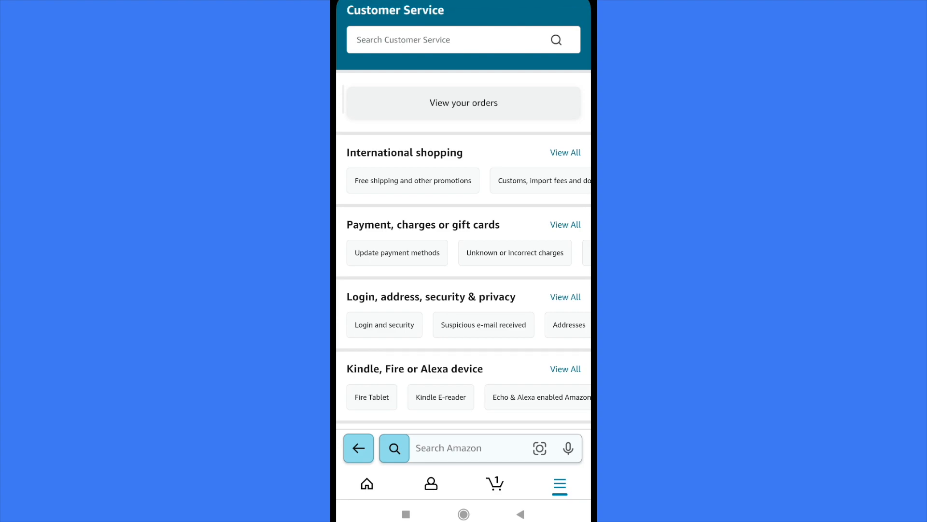
scroll(down, 3)
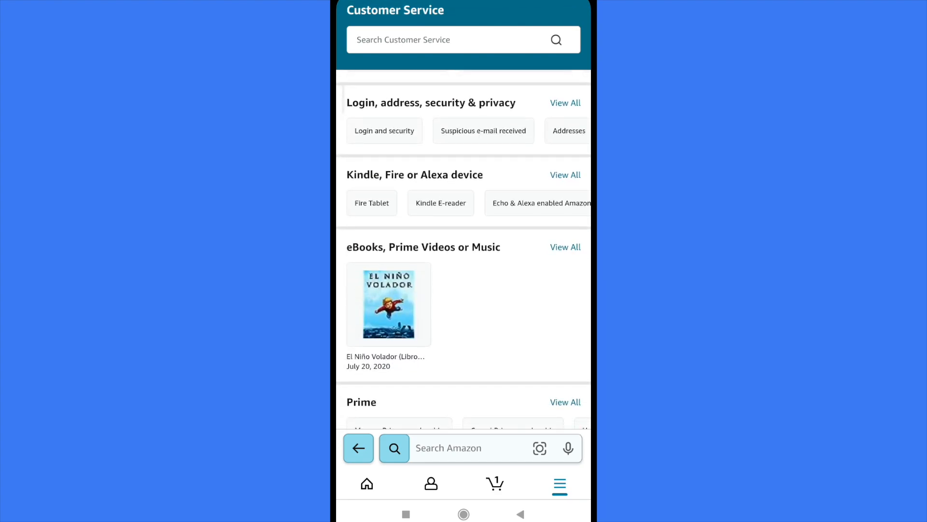
scroll(down, 3)
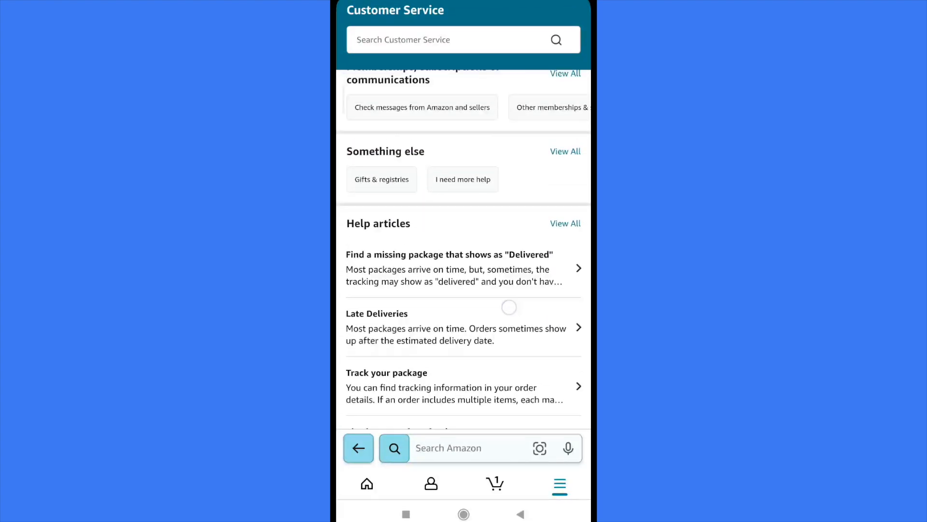
scroll(down, 3)
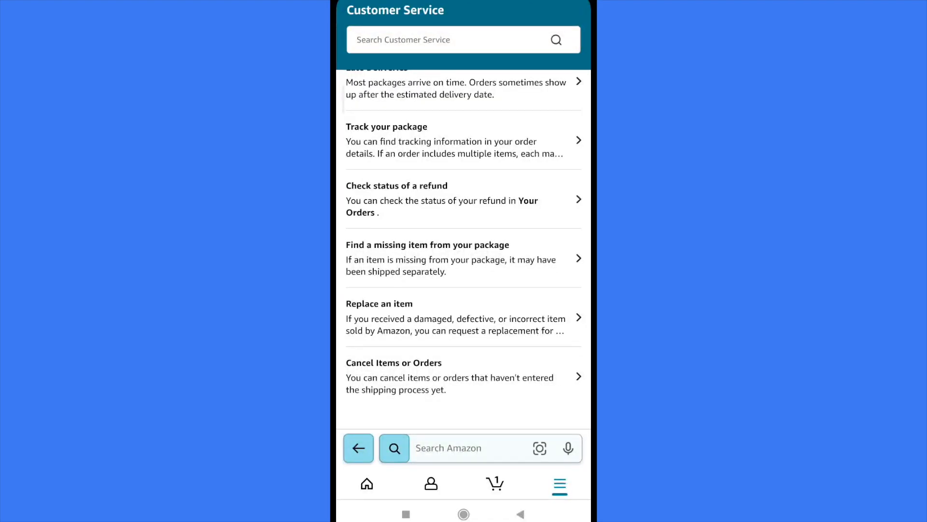
scroll(down, 3)
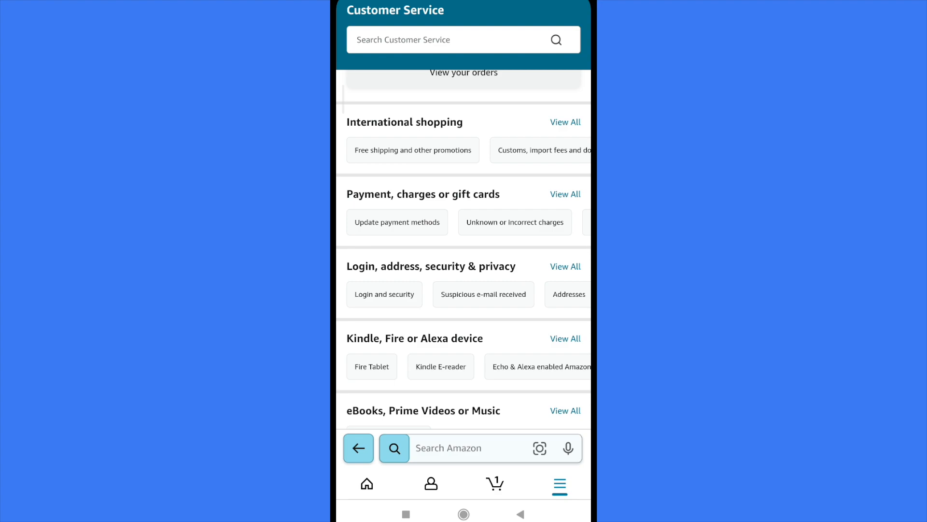
scroll(up, 3)
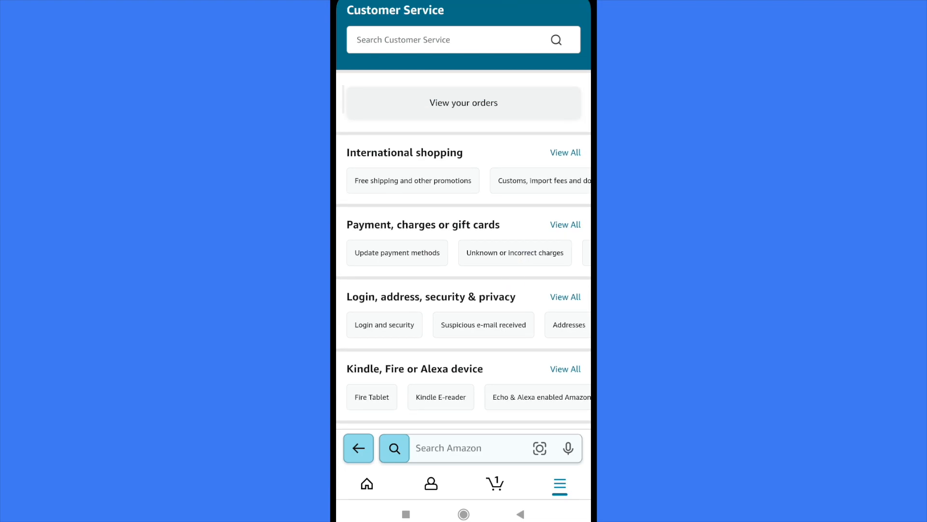